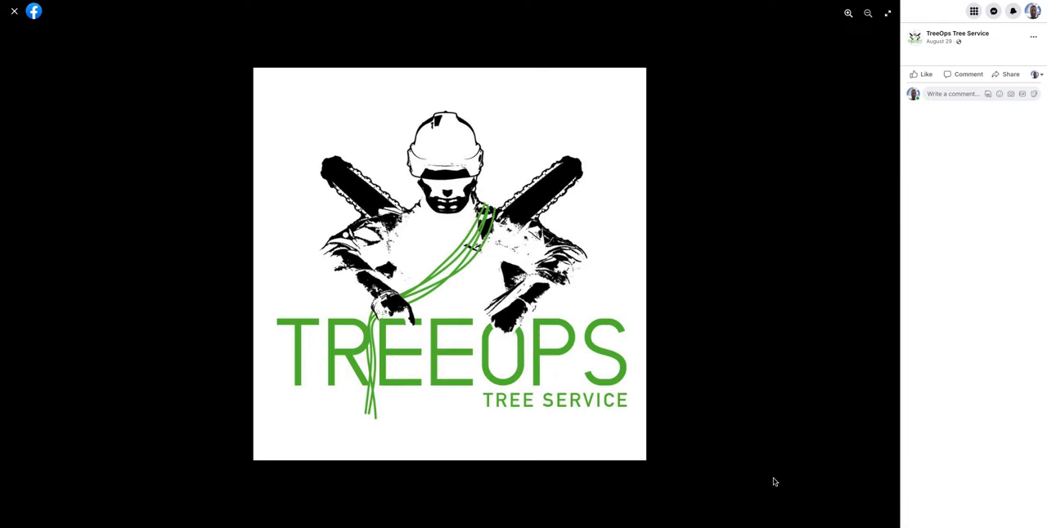
mouse_move(5, 129)
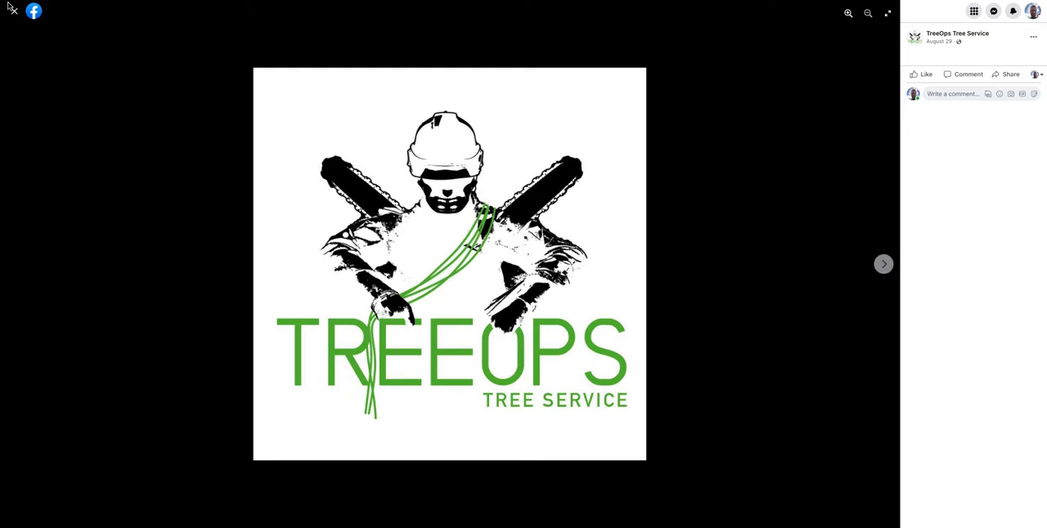
mouse_move(13, 13)
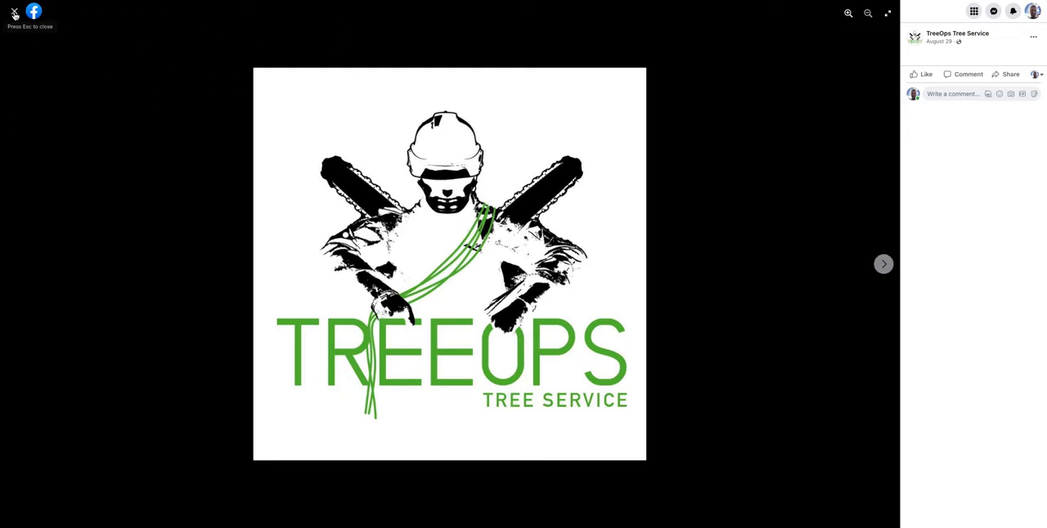
Step: Close the enlarged TreeOps logo photo to get back to the business page
click(14, 13)
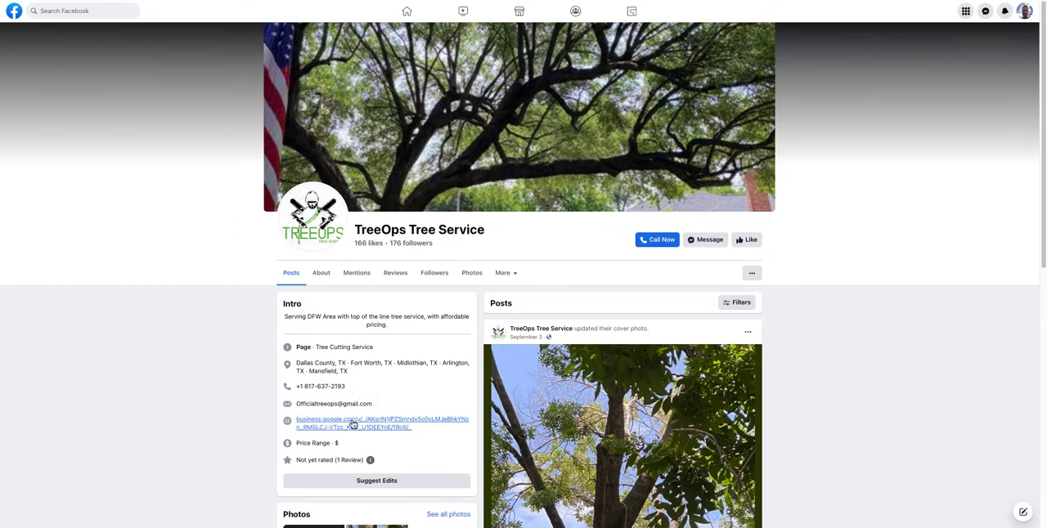
click(383, 419)
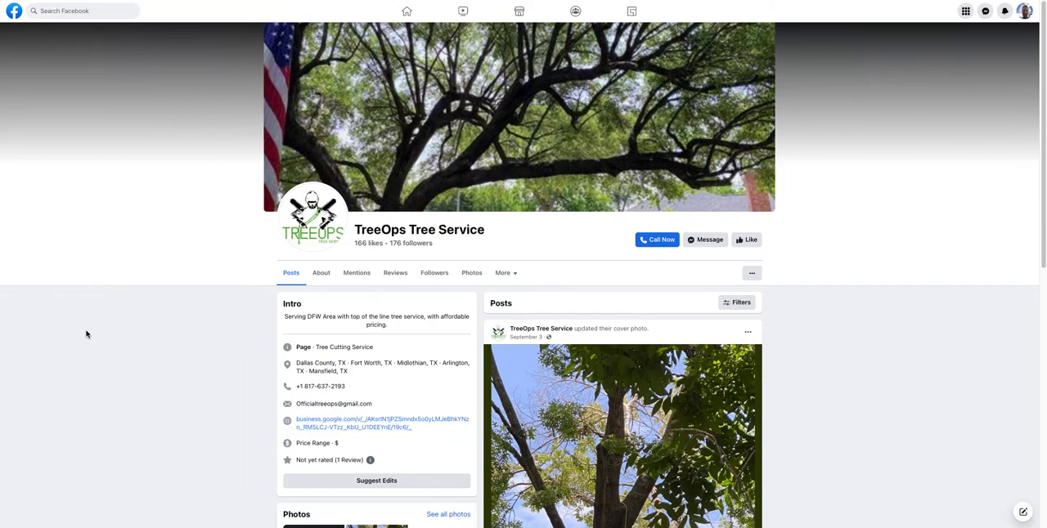
mouse_move(158, 304)
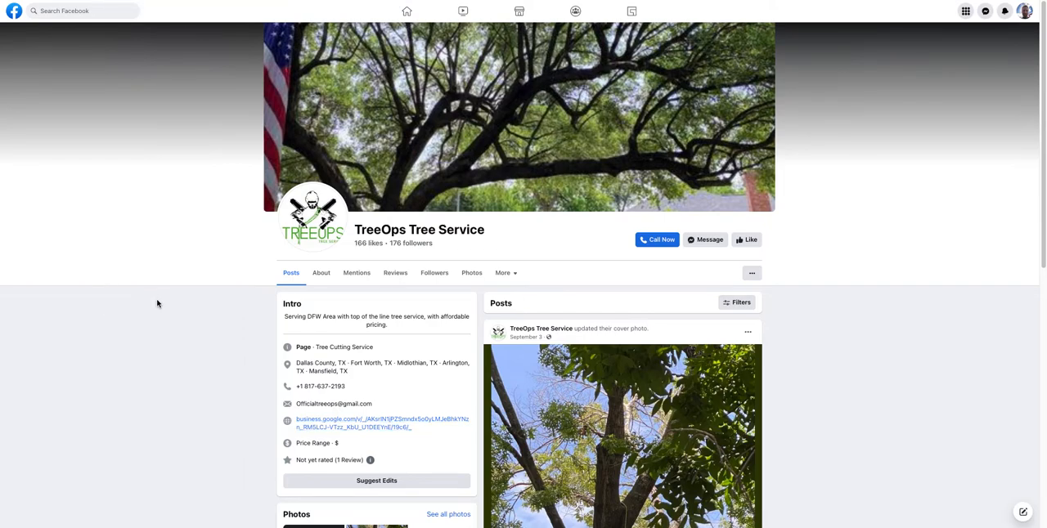
Step: Scroll down to the keyword density results showing 371 total words and top keywords
scroll(down, 3)
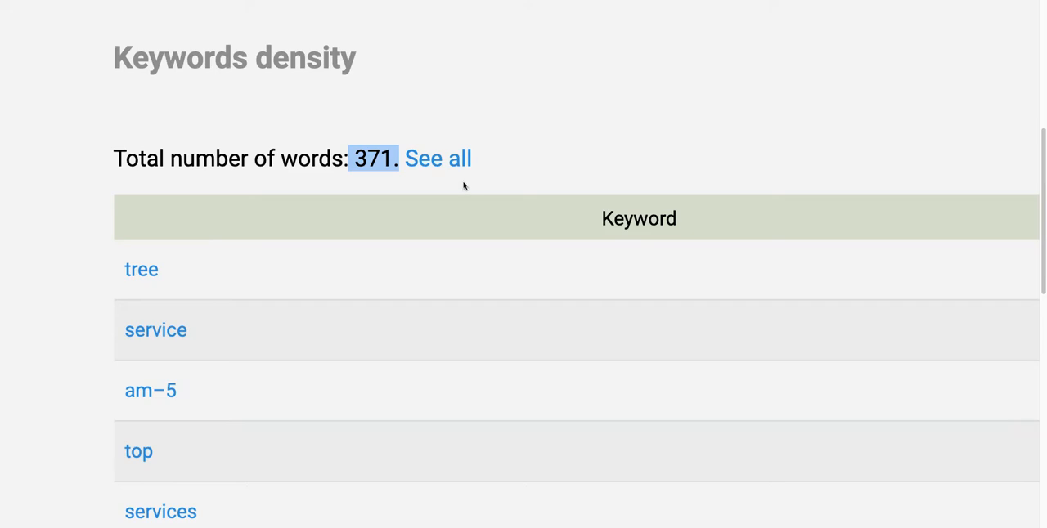
mouse_move(530, 223)
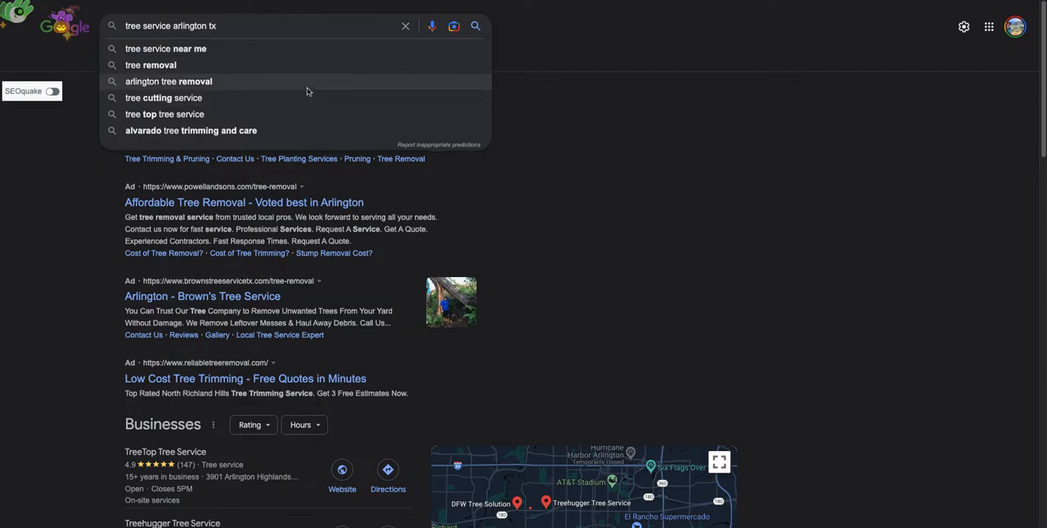
mouse_move(228, 65)
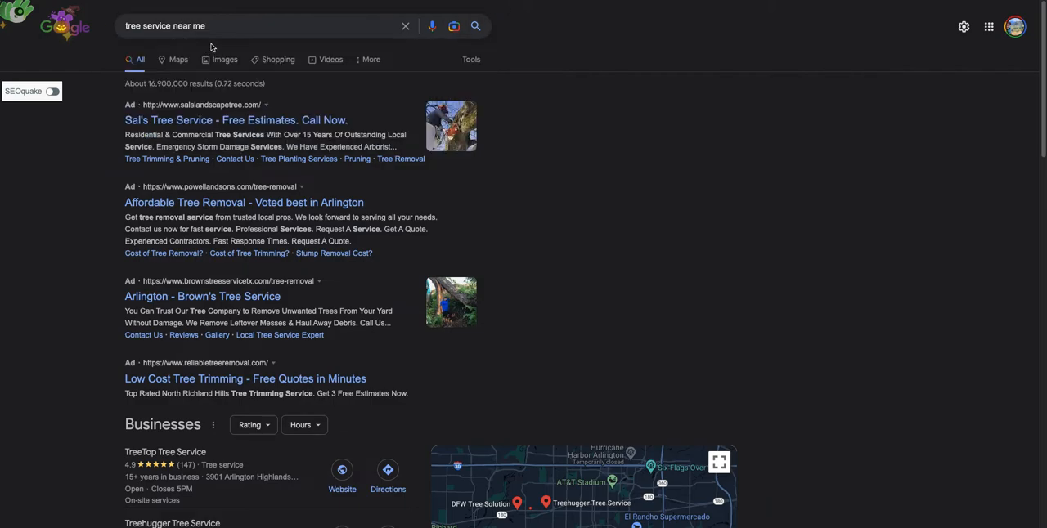
Step: Search Google for 'tree service arlington tx'
click(245, 25)
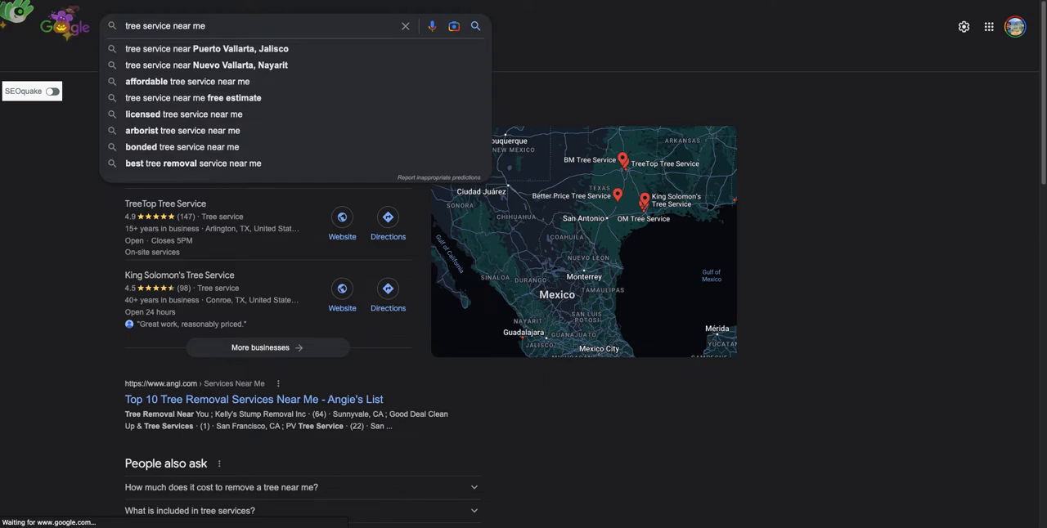
text(tree service arlington tx)
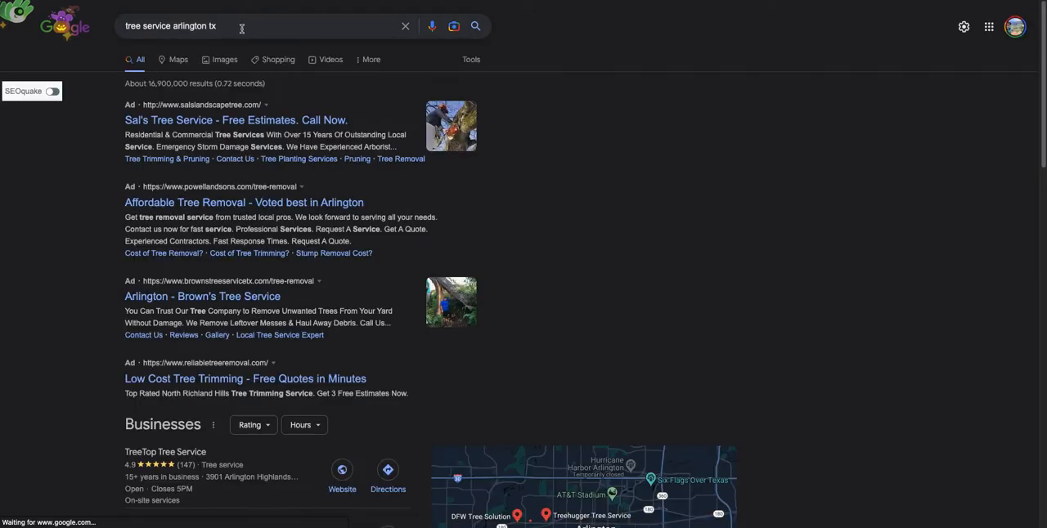
click(246, 25)
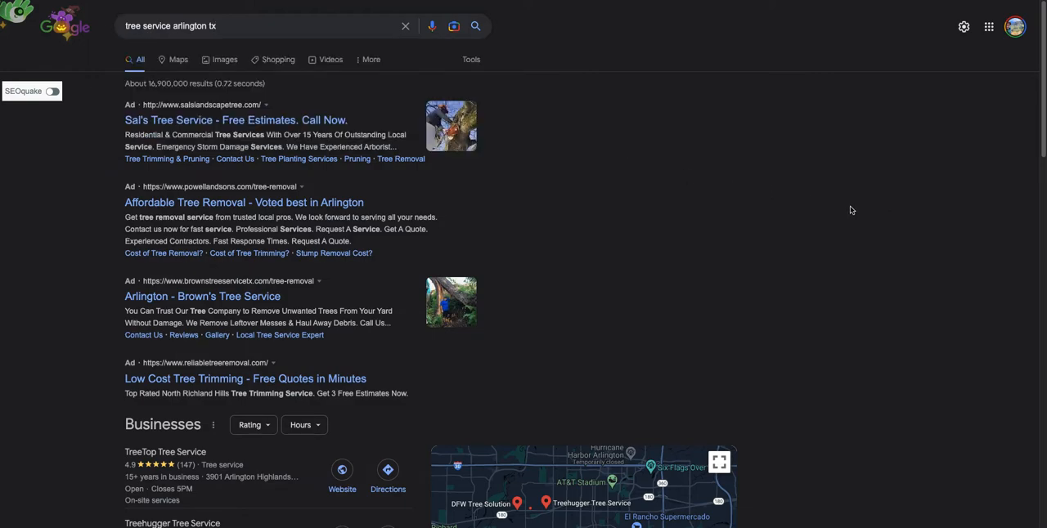
scroll(down, 3)
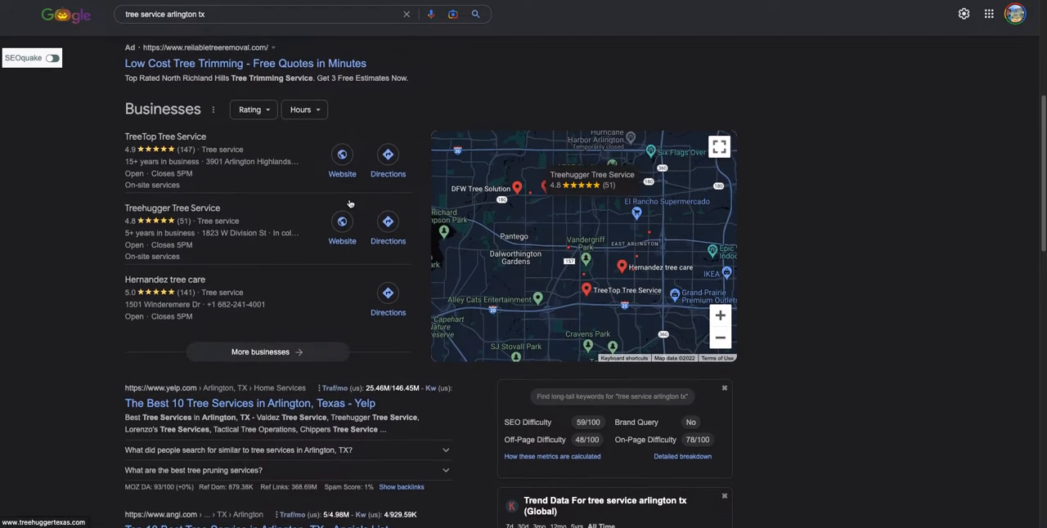
scroll(down, 3)
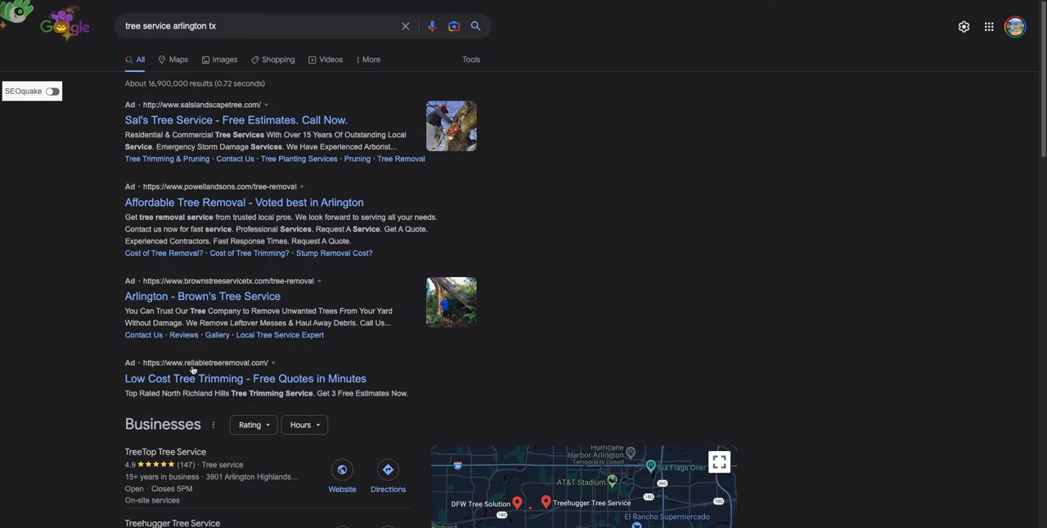
scroll(down, 3)
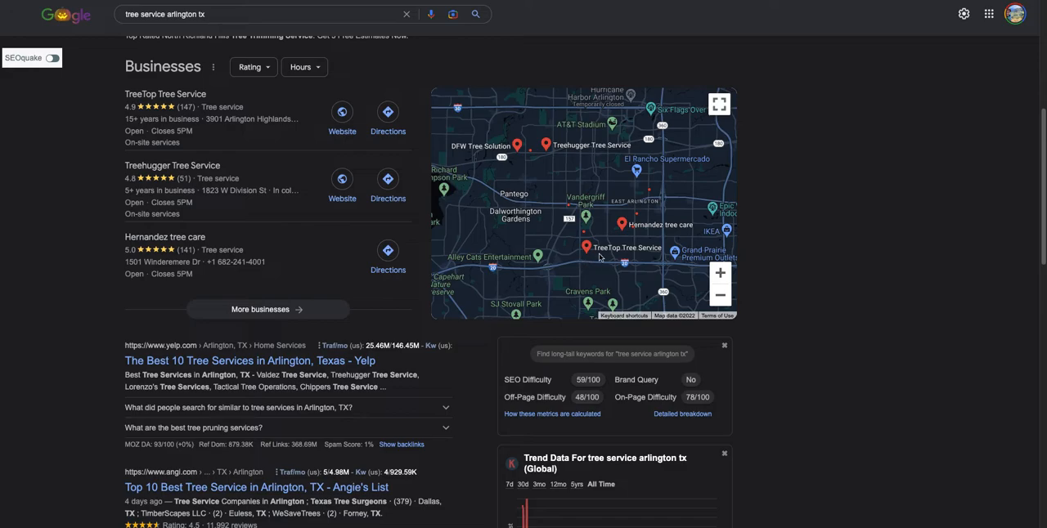
mouse_move(652, 284)
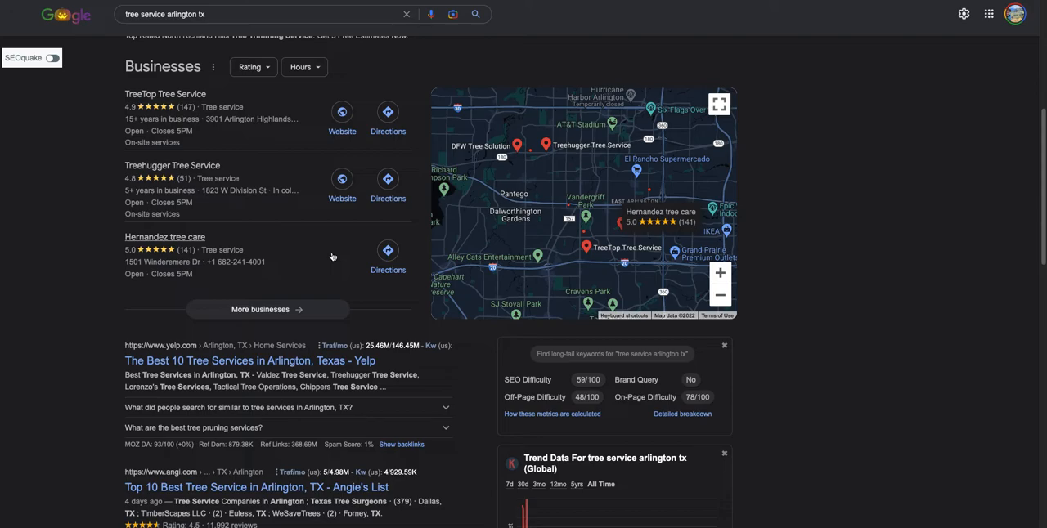
mouse_move(252, 479)
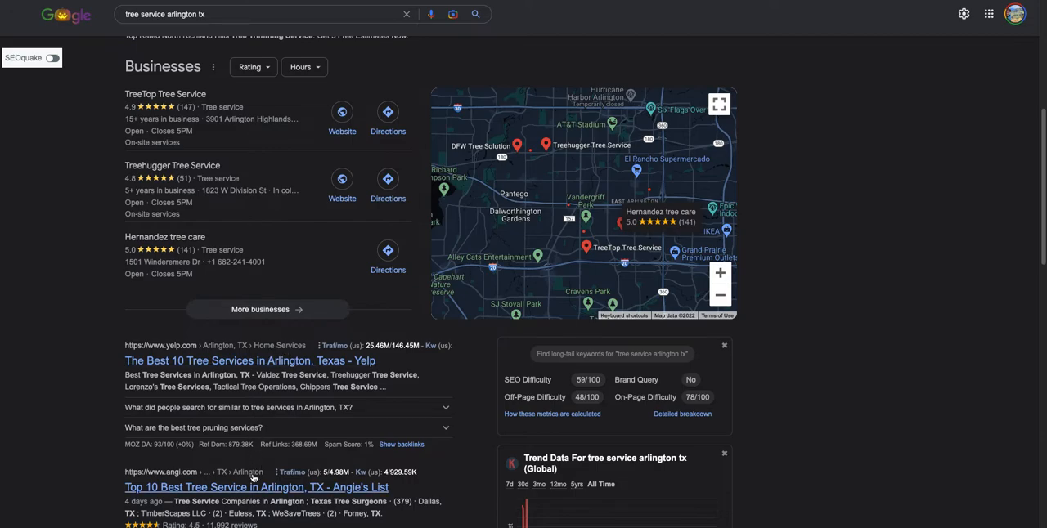
scroll(down, 3)
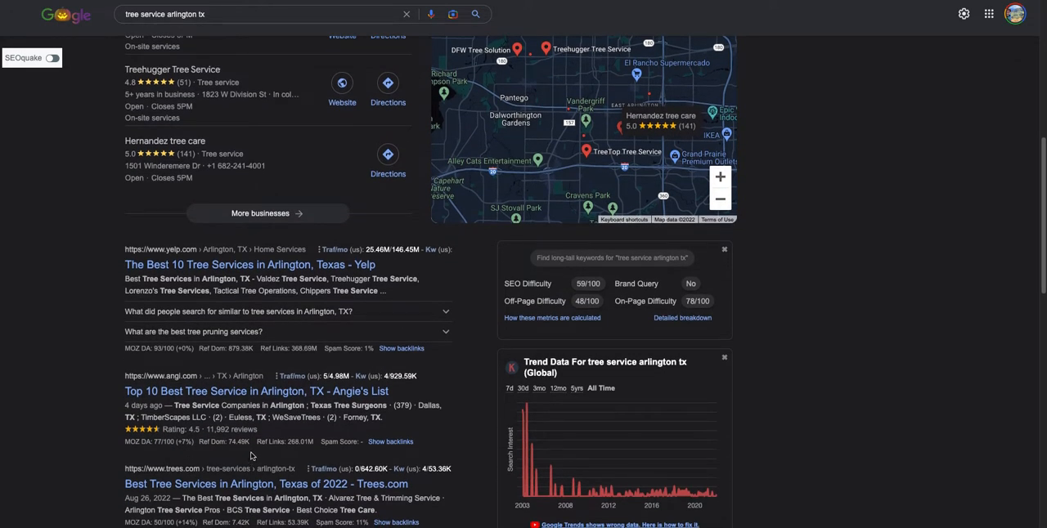
mouse_move(354, 346)
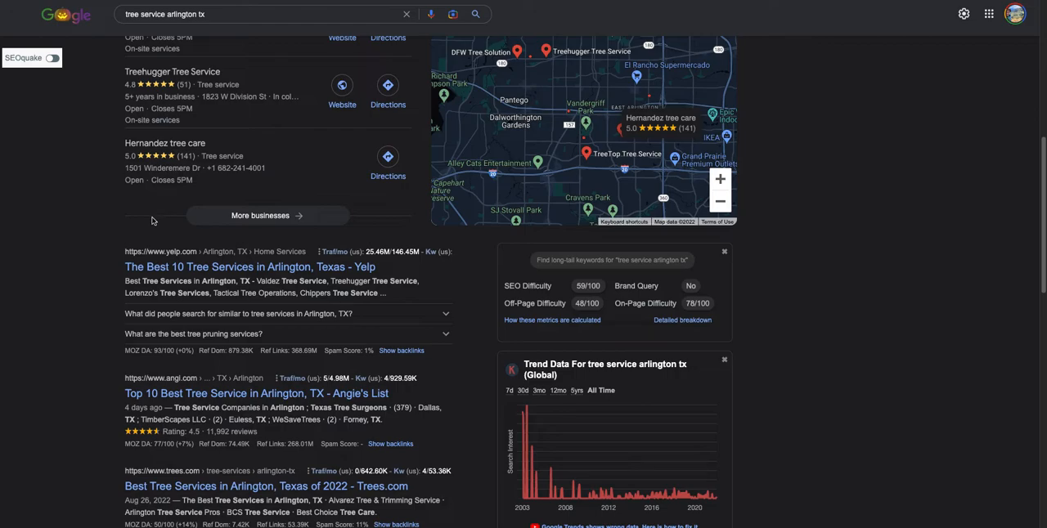
mouse_move(152, 222)
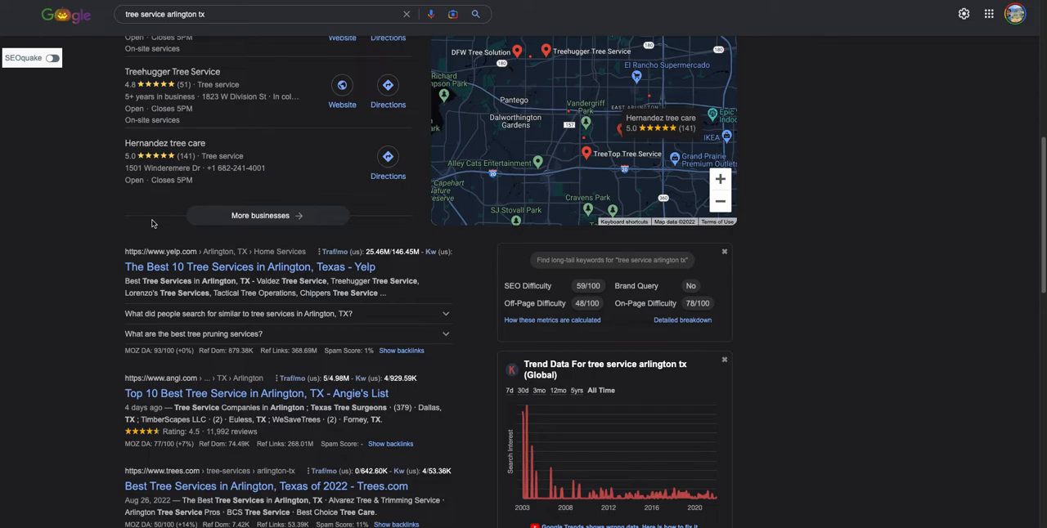
mouse_move(152, 223)
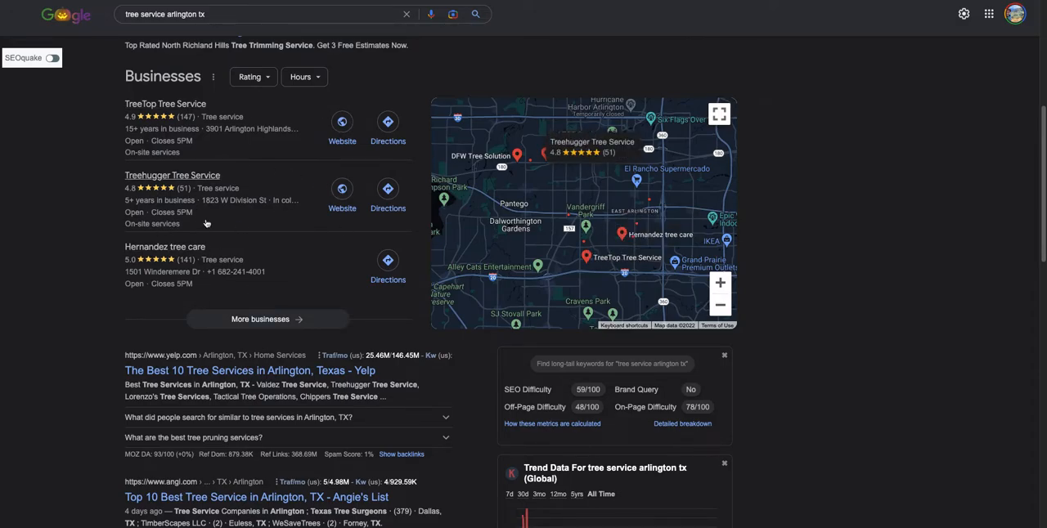
Step: Scroll past Yelp and Angi to the LawnStarter, HomeAdvisor listings and Related Keywords panel
scroll(down, 3)
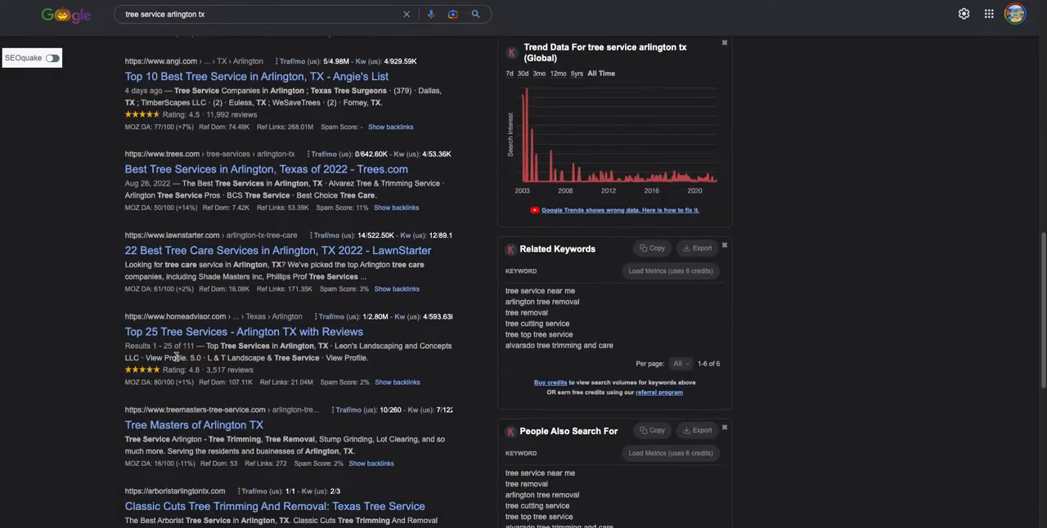
scroll(down, 3)
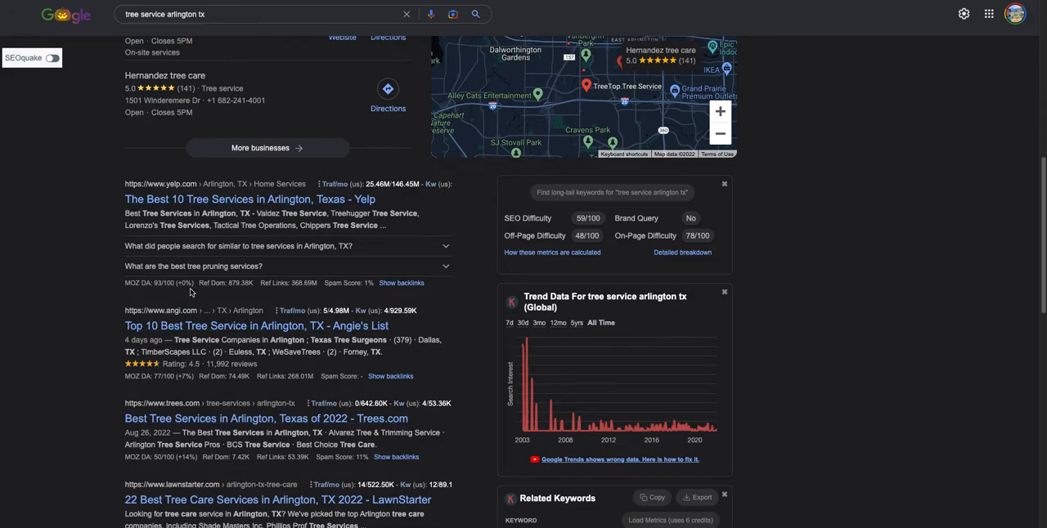
scroll(down, 3)
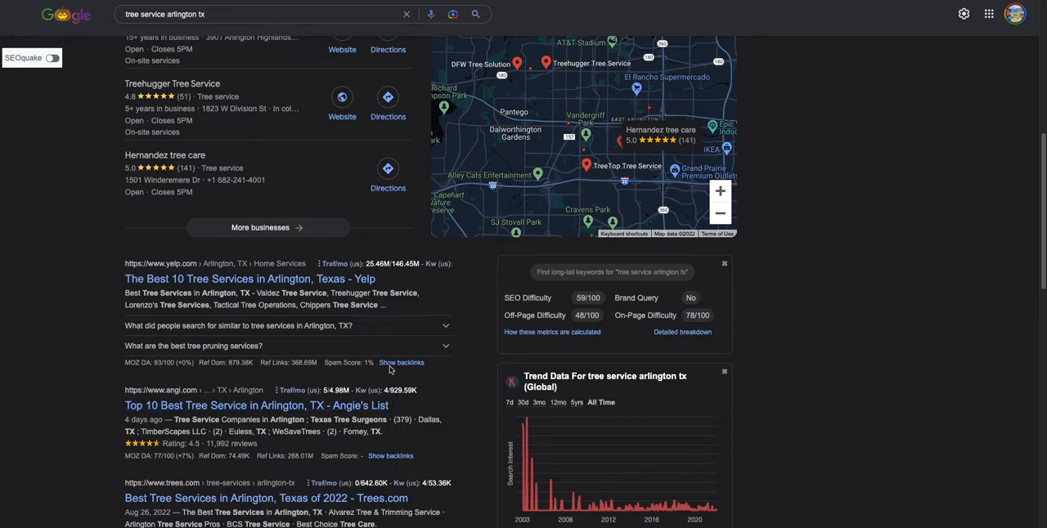
mouse_move(423, 373)
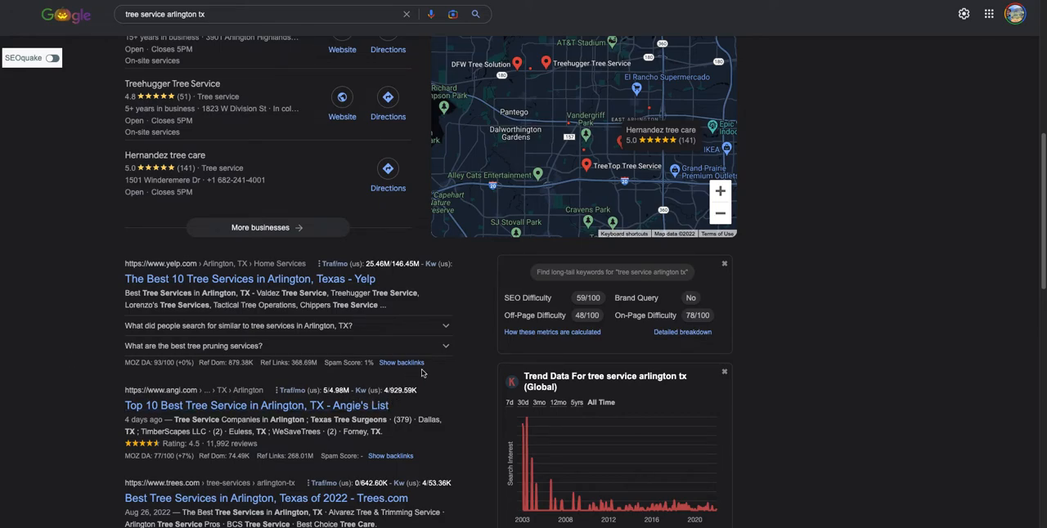
scroll(down, 3)
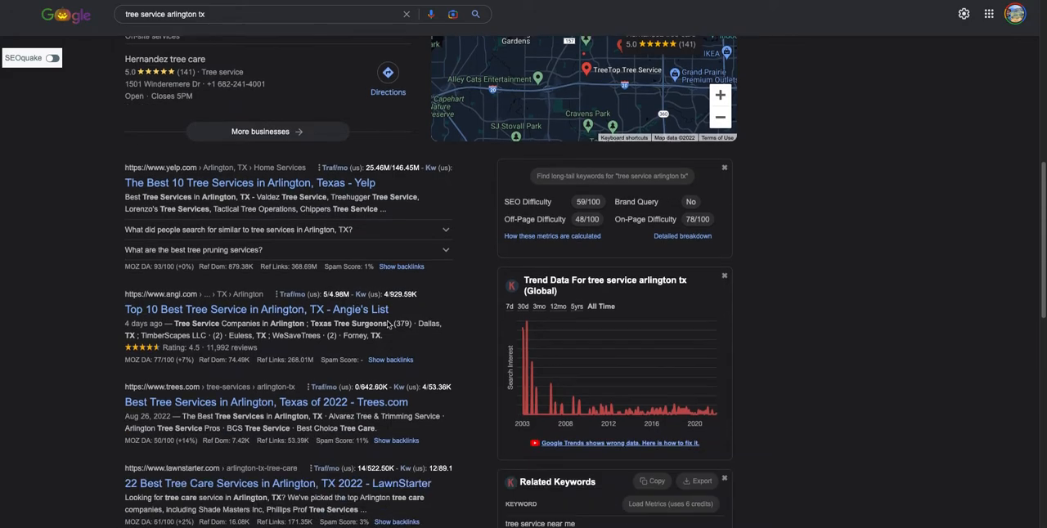
scroll(down, 3)
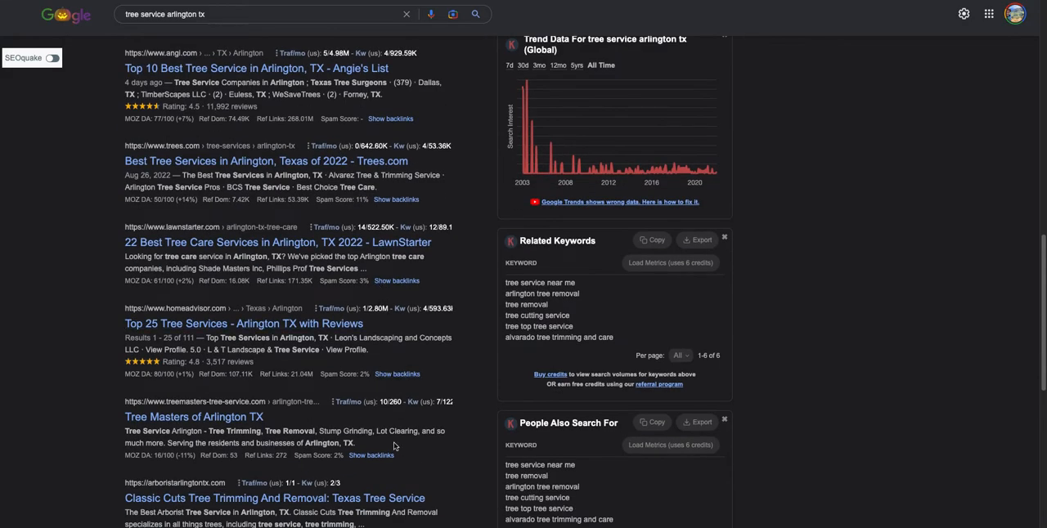
scroll(down, 3)
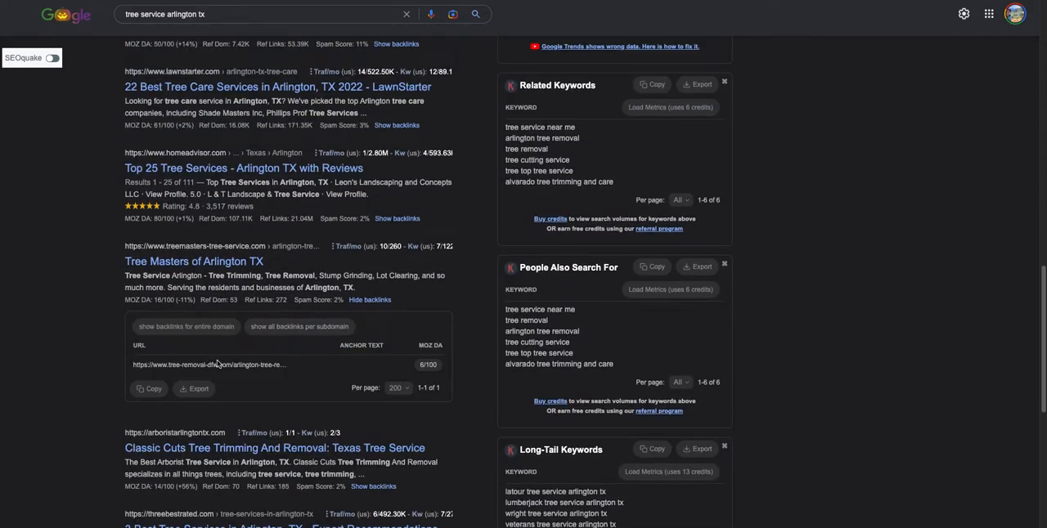
scroll(down, 3)
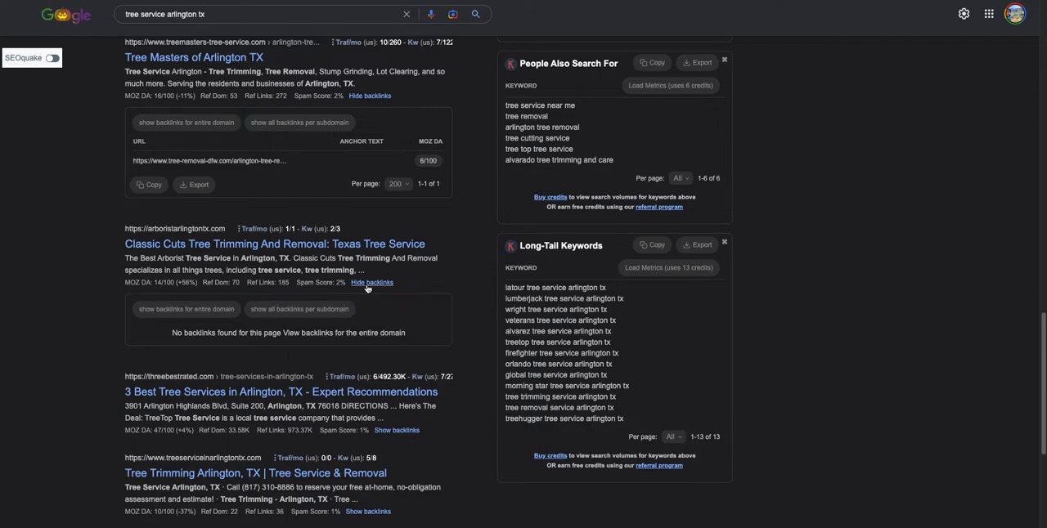
scroll(down, 3)
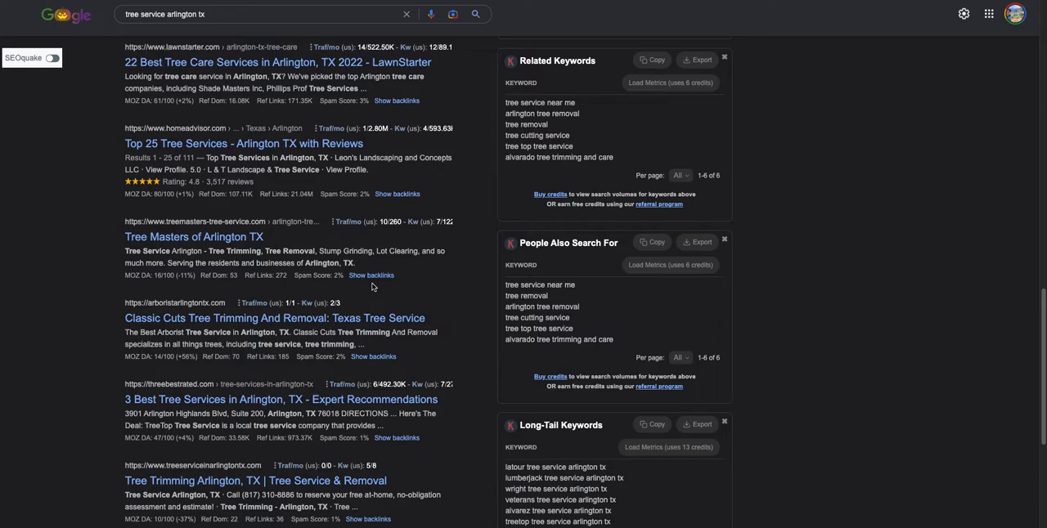
mouse_move(364, 296)
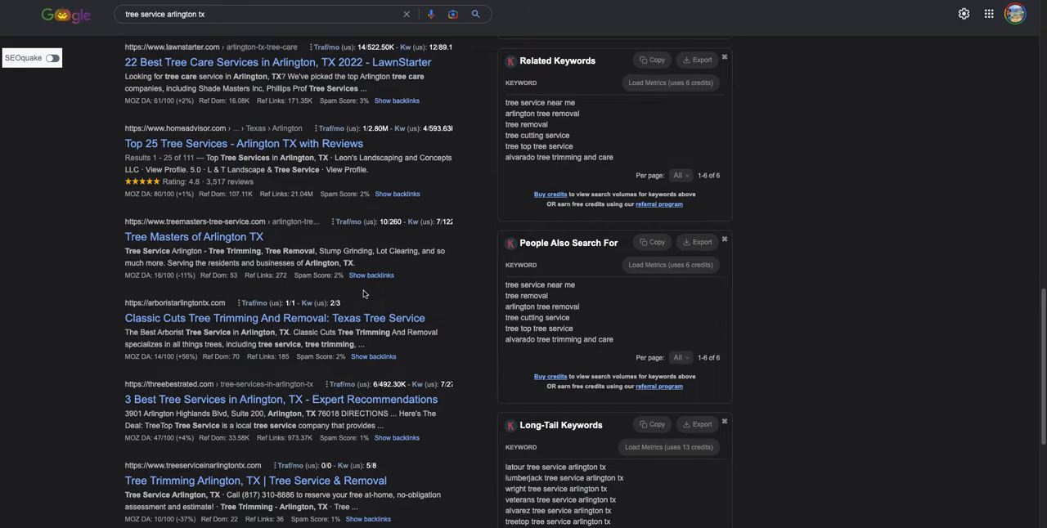
mouse_move(363, 309)
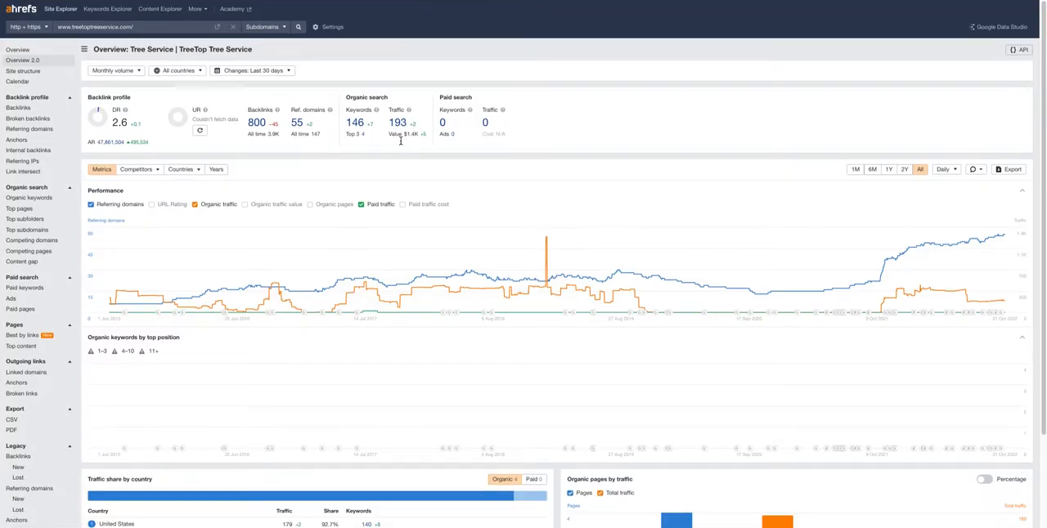
mouse_move(388, 192)
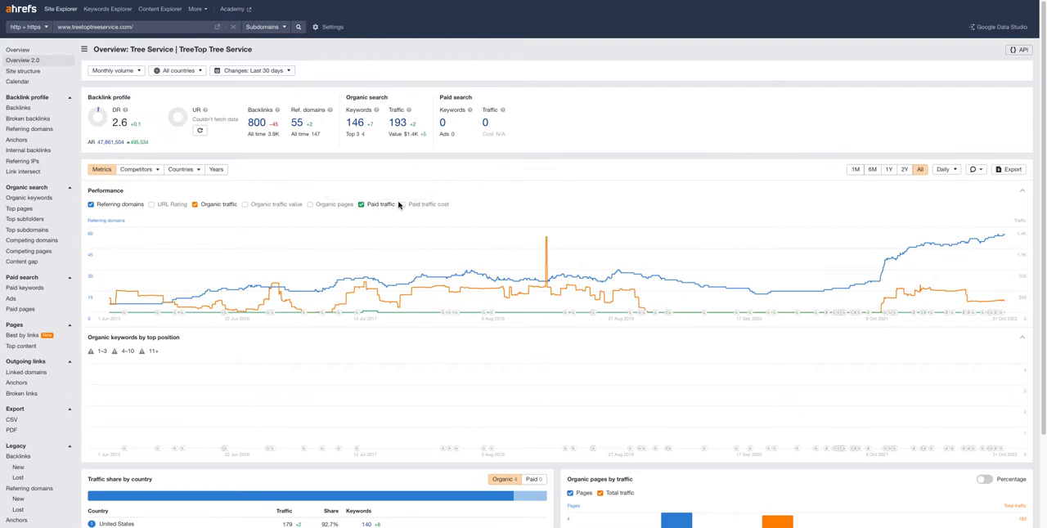
mouse_move(425, 205)
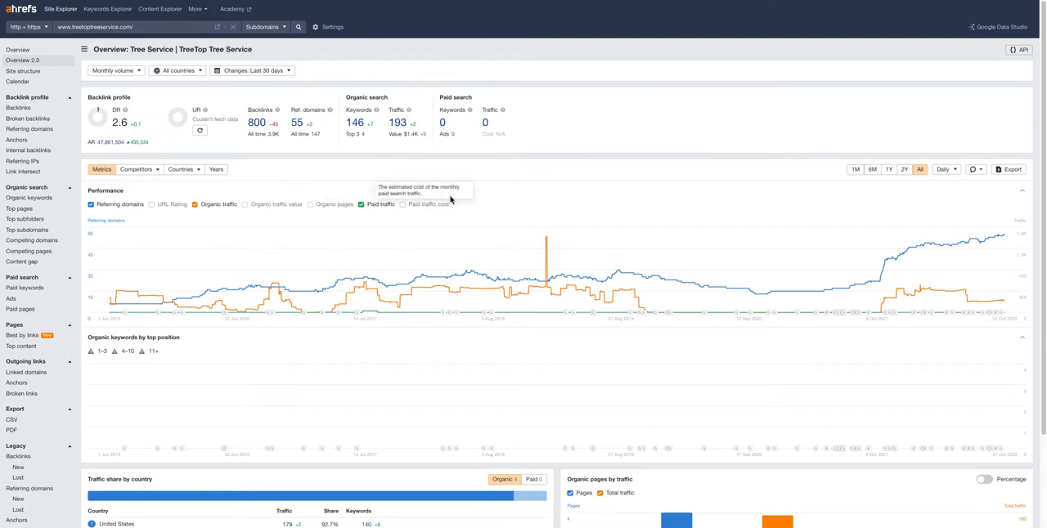
mouse_move(454, 142)
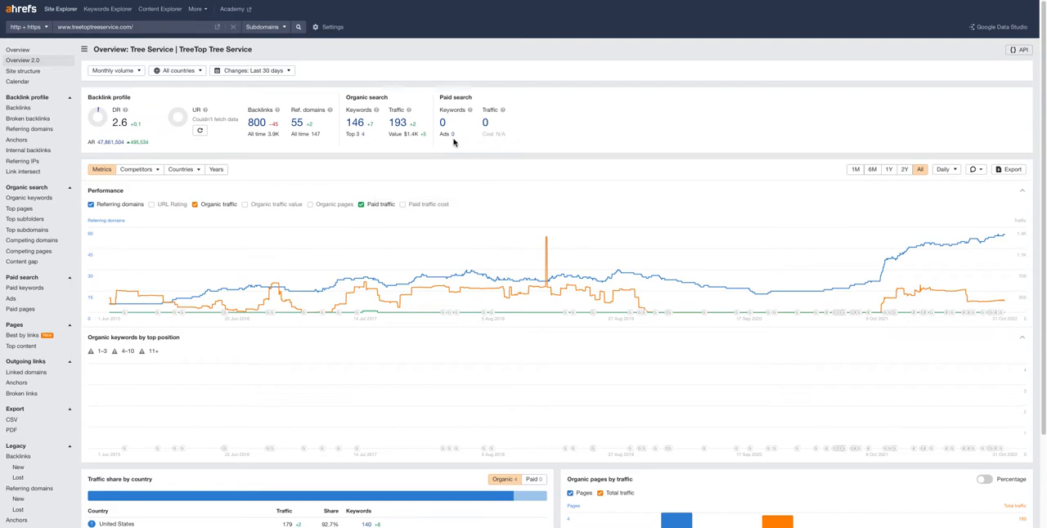
mouse_move(455, 144)
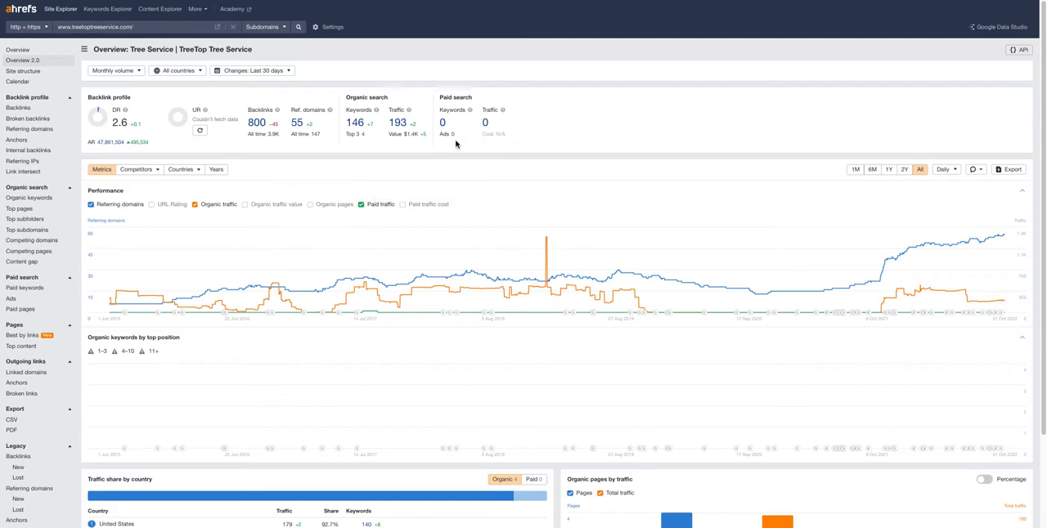
mouse_move(469, 148)
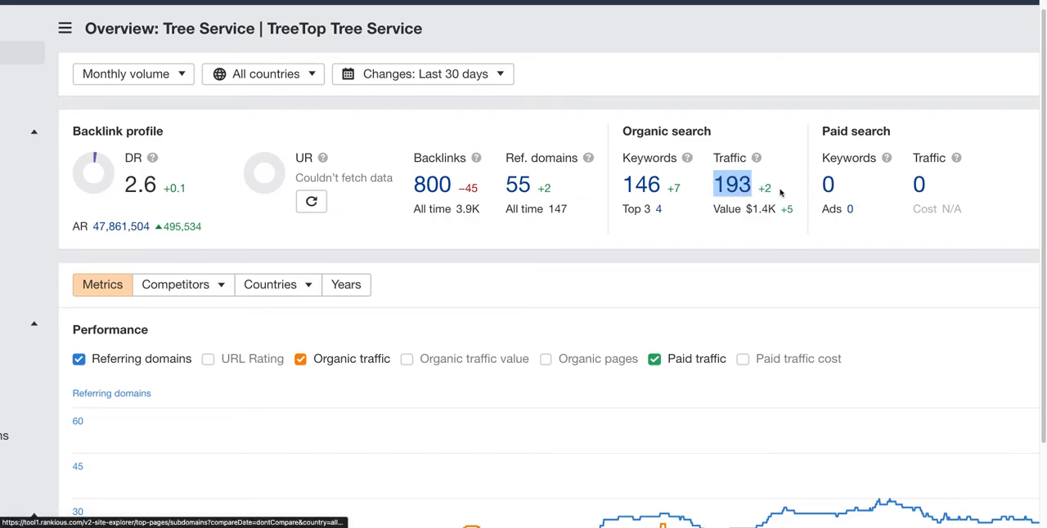
mouse_move(753, 203)
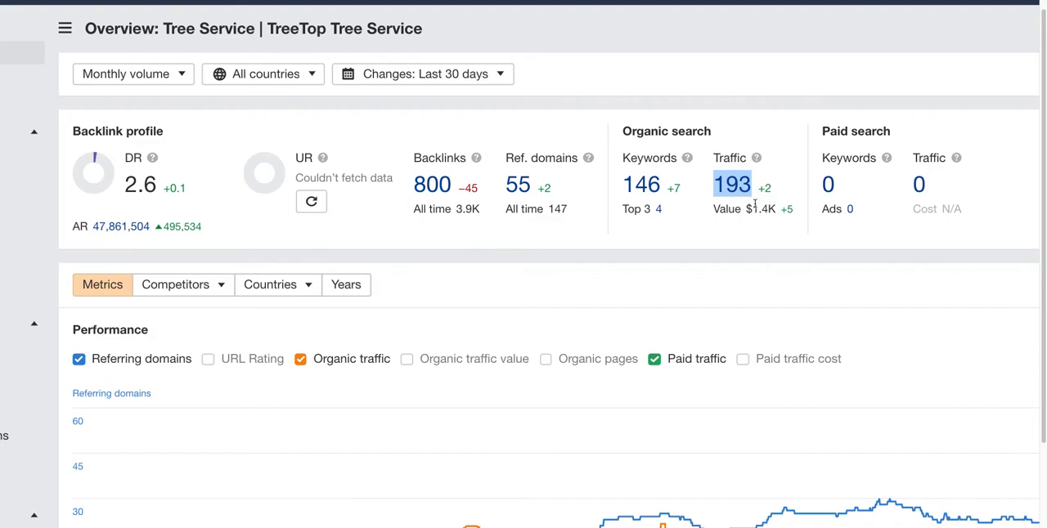
mouse_move(611, 229)
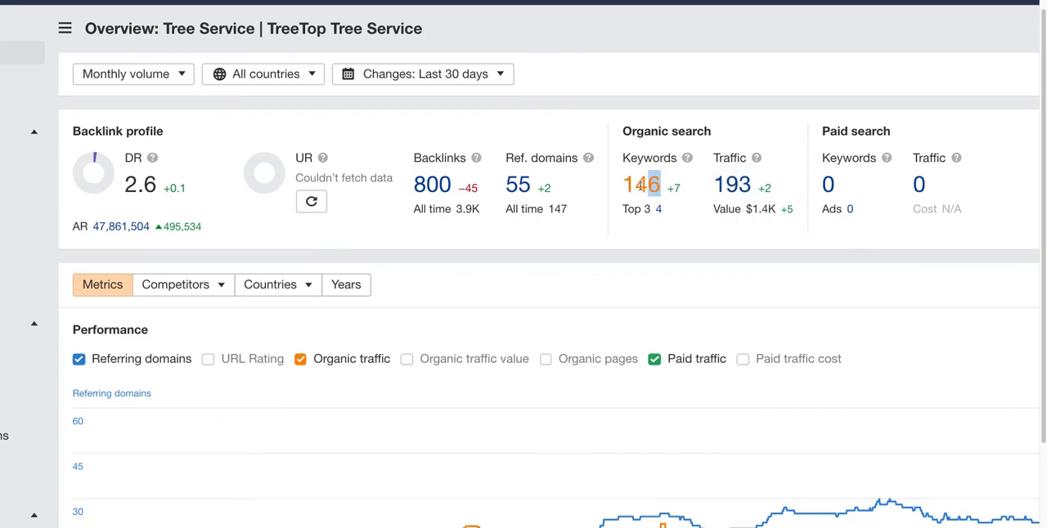
mouse_move(643, 183)
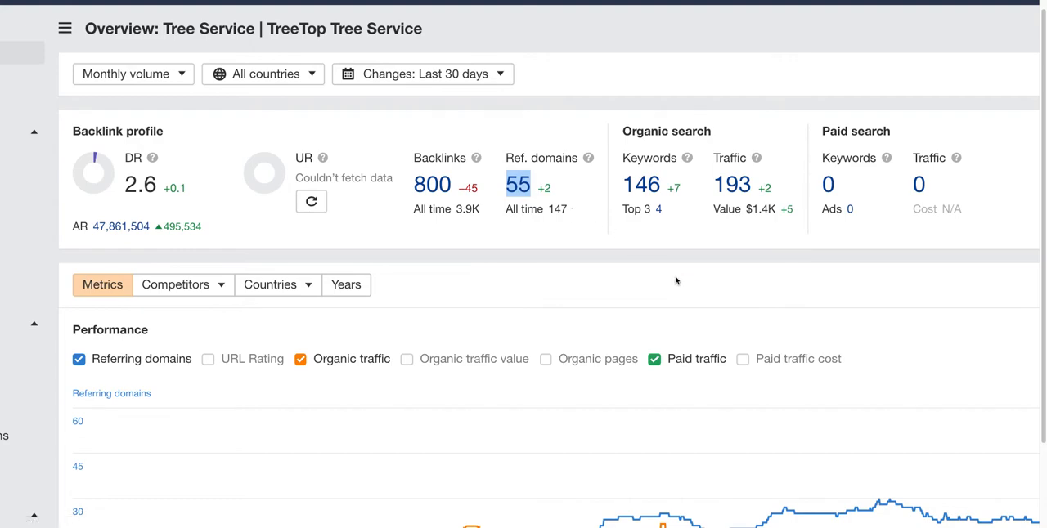
mouse_move(678, 296)
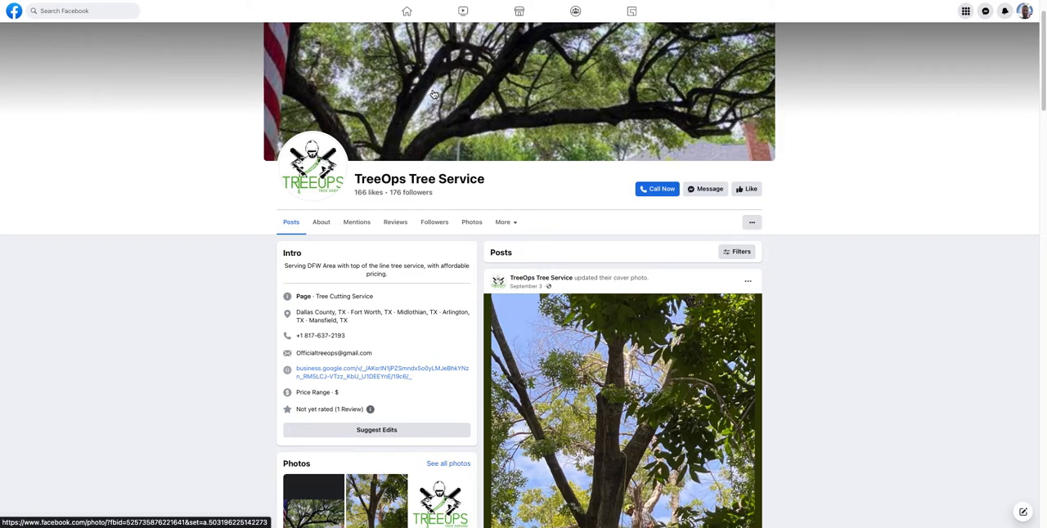
mouse_move(411, 193)
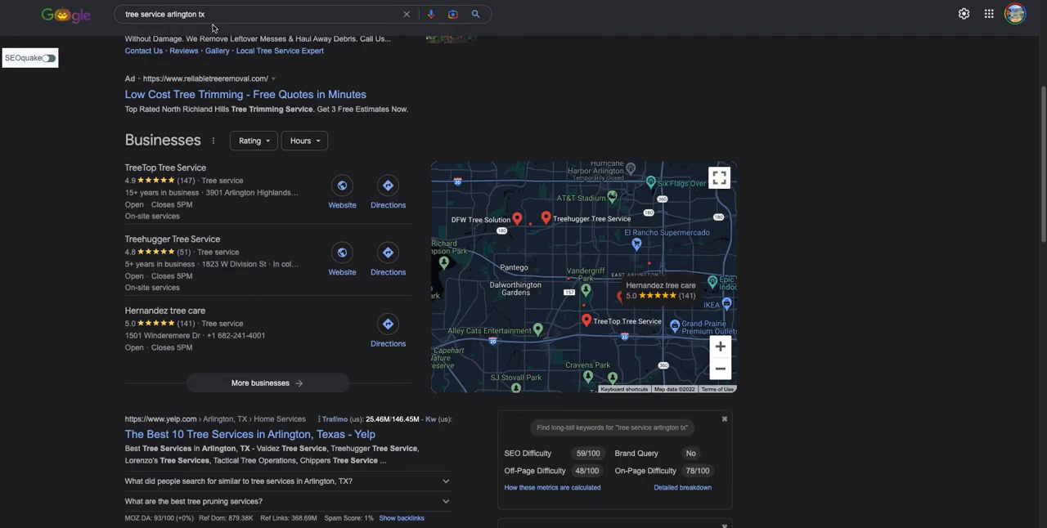
click(246, 14)
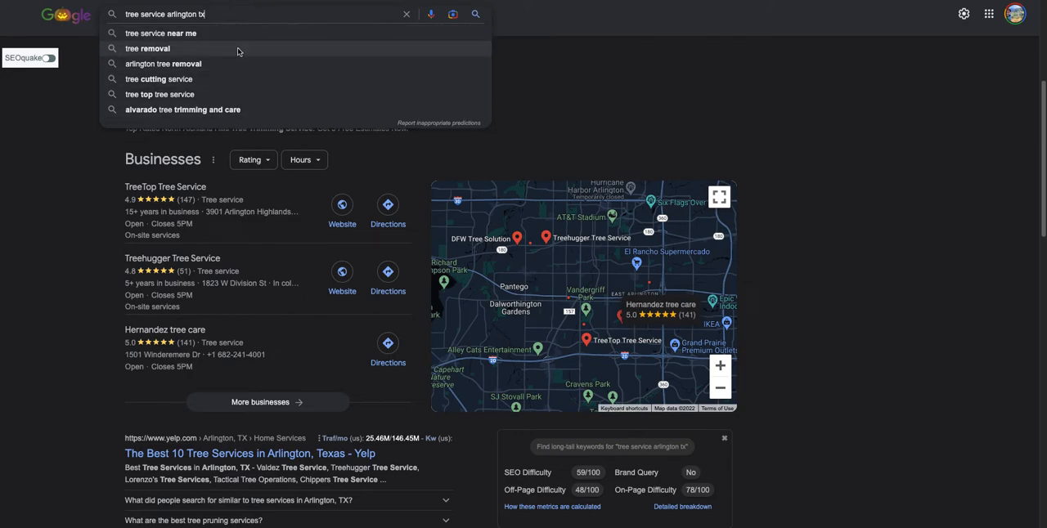
mouse_move(229, 95)
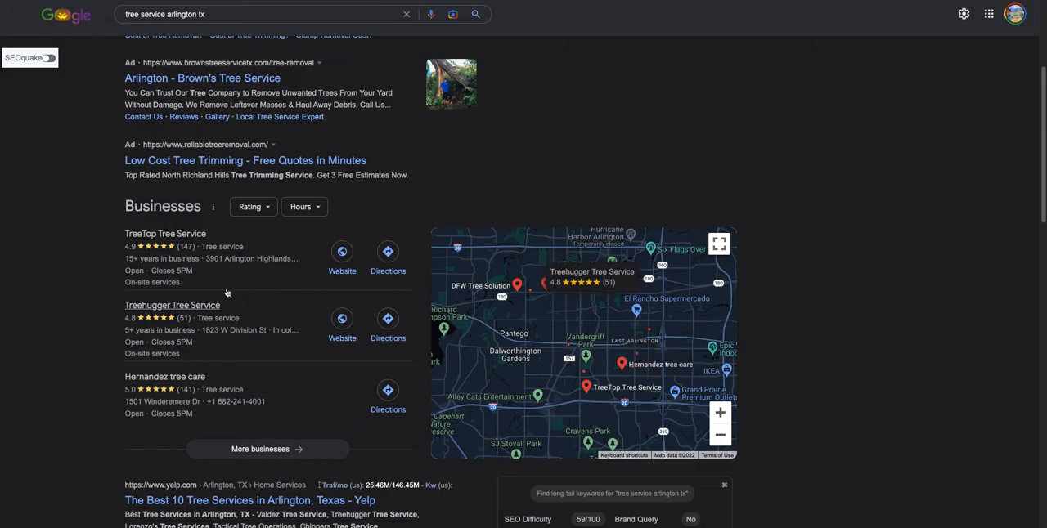
mouse_move(161, 347)
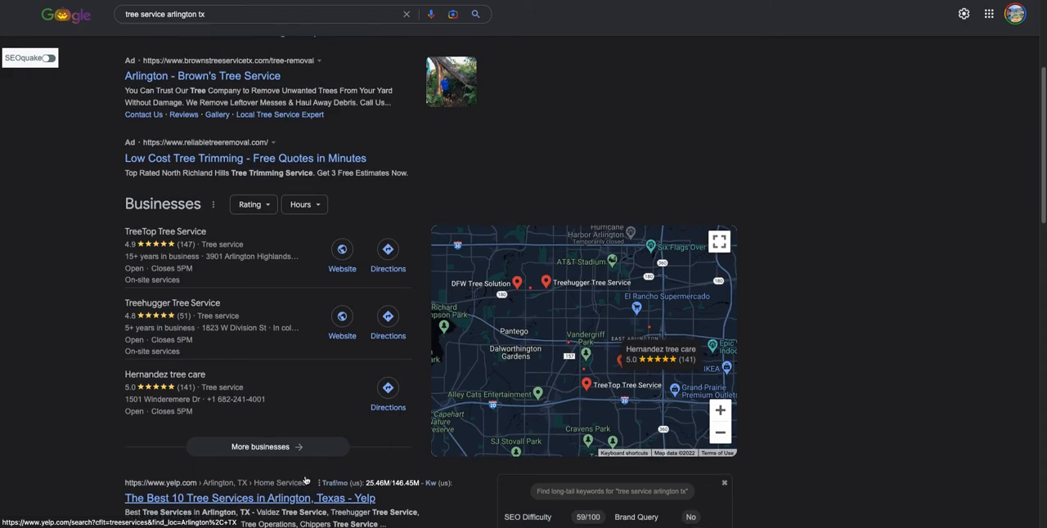
scroll(down, 3)
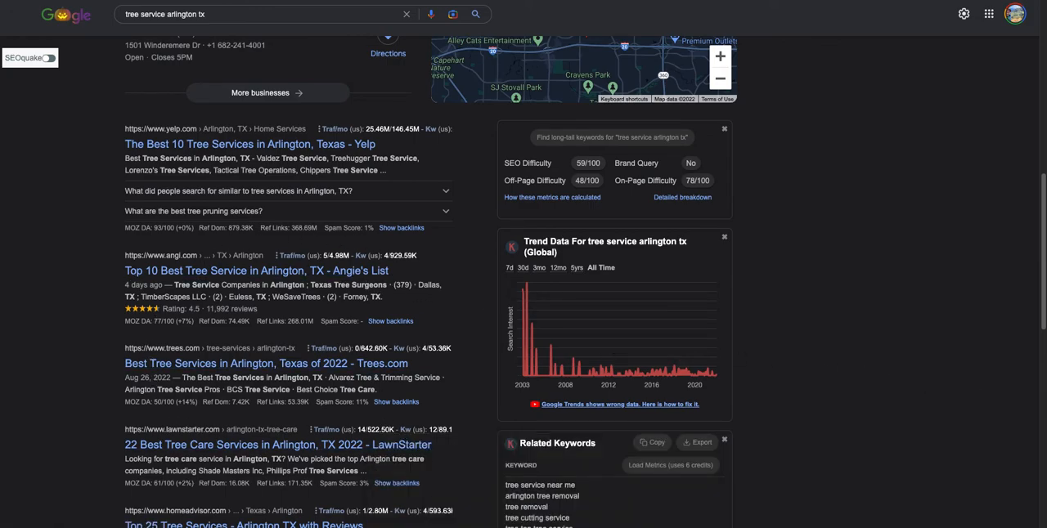
mouse_move(618, 353)
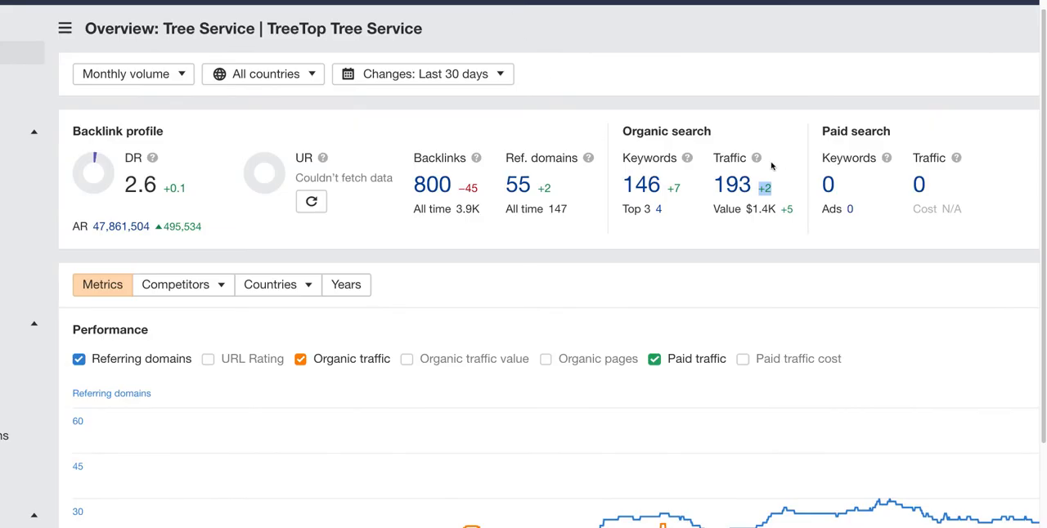
mouse_move(598, 199)
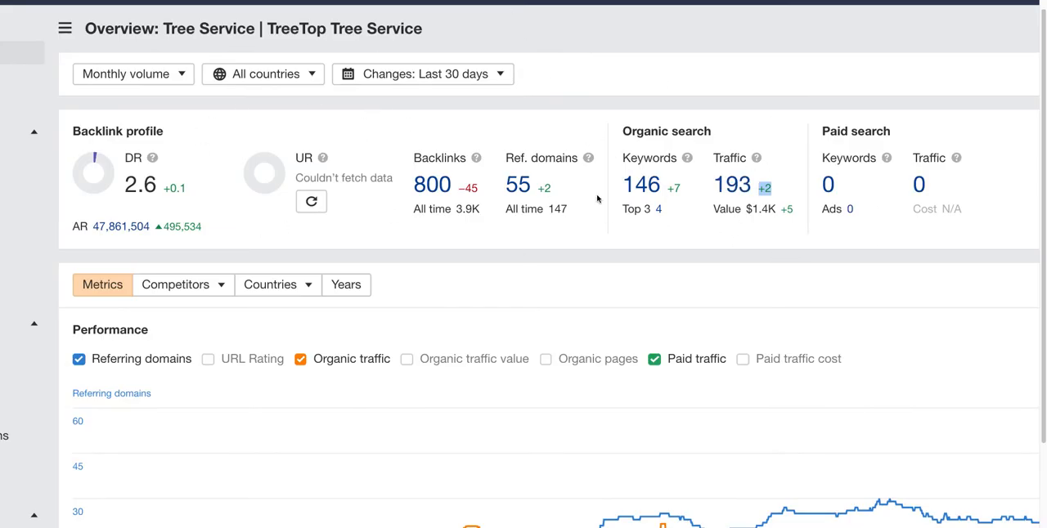